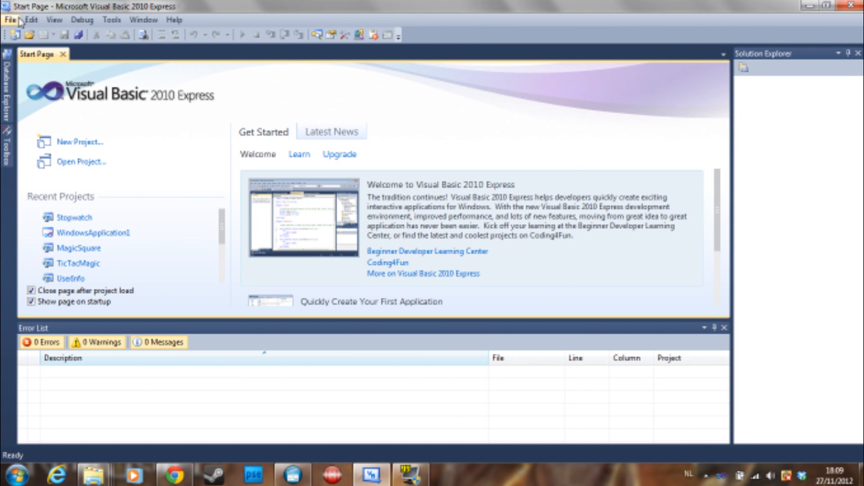
Step: Start a new project from the File menu
click(9, 19)
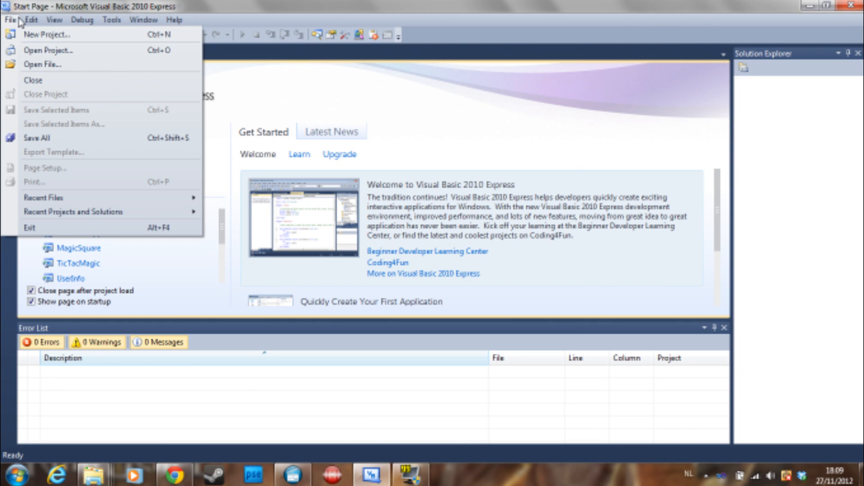
mouse_move(16, 21)
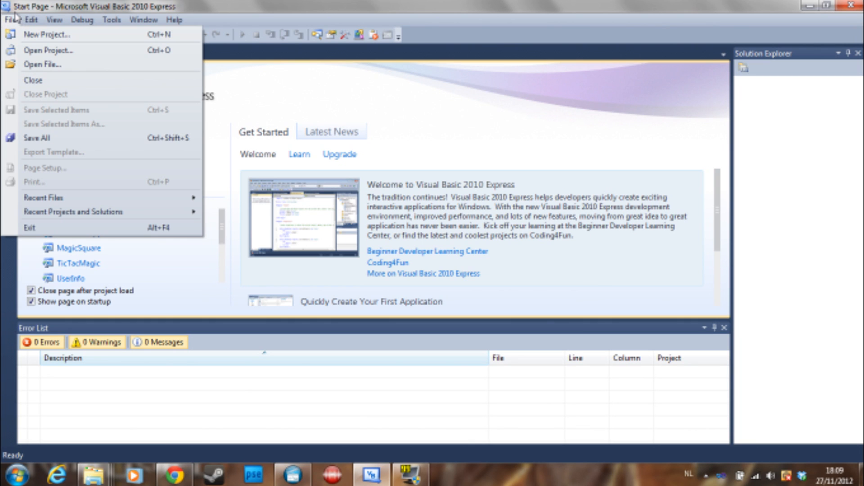
mouse_move(16, 20)
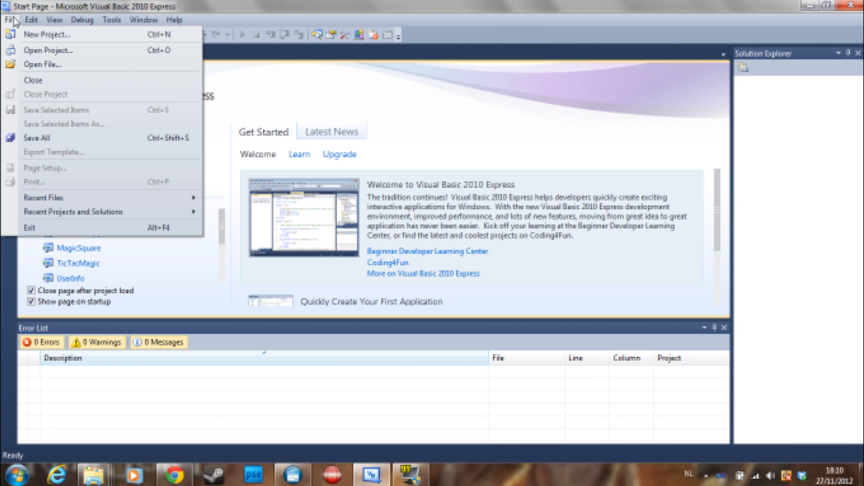
click(46, 33)
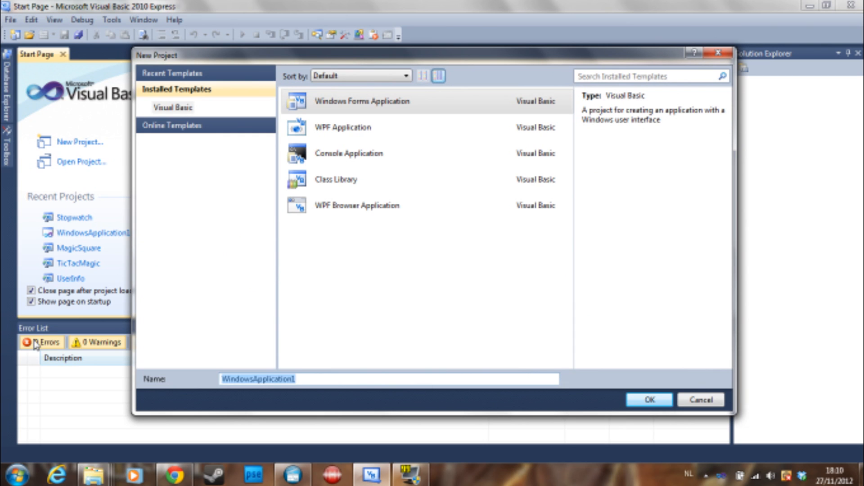
Step: Create a Windows Forms Application named LabelBackground
text(LabelBa)
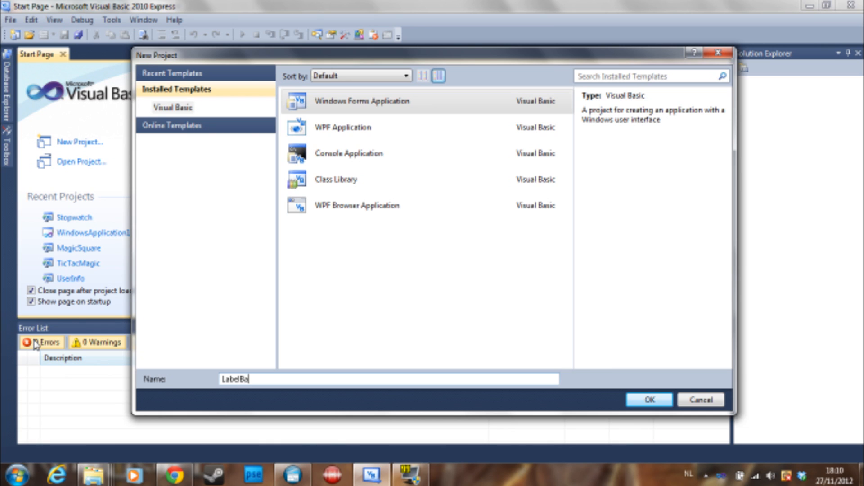
text(ckground)
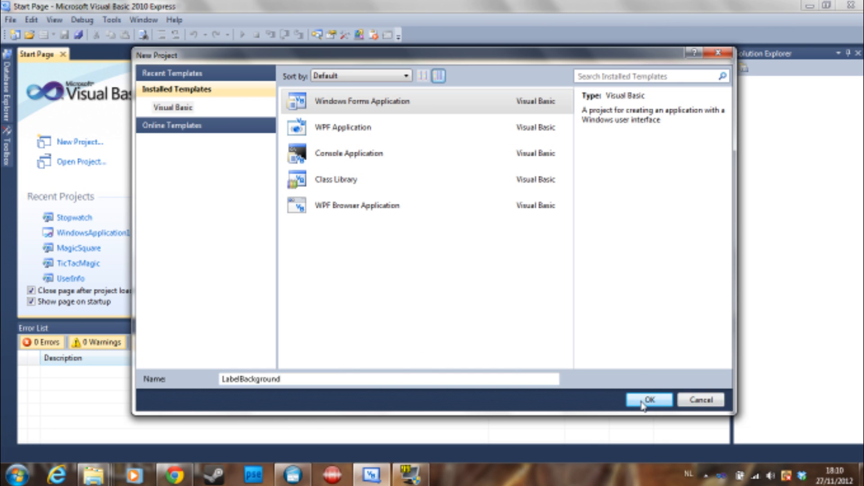
click(648, 399)
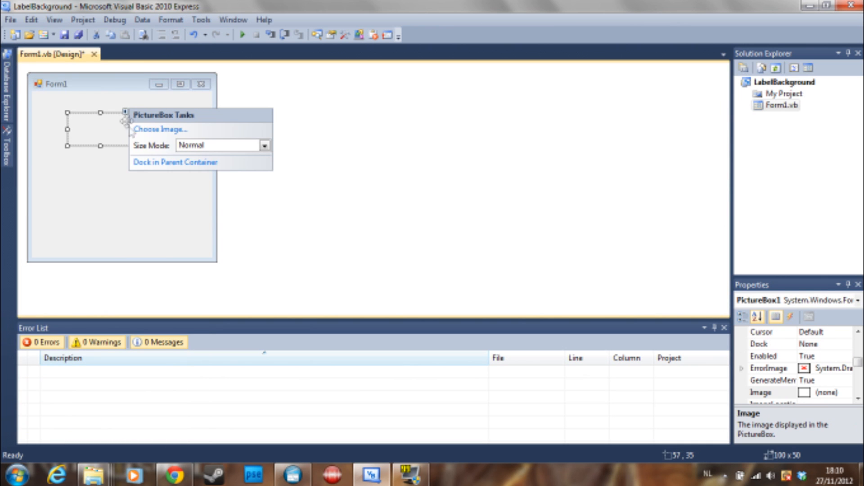
Step: Dock the PictureBox to fill the form and import the Buzz Lightyear image from a local file
click(175, 162)
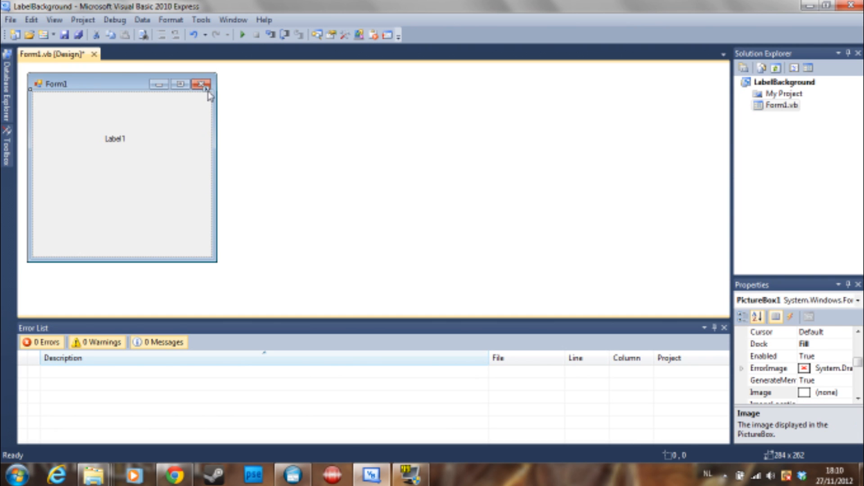
click(236, 107)
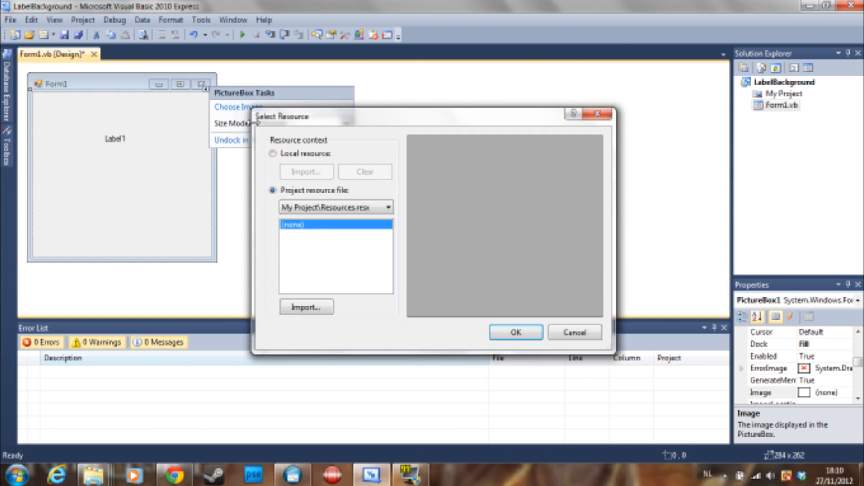
click(272, 153)
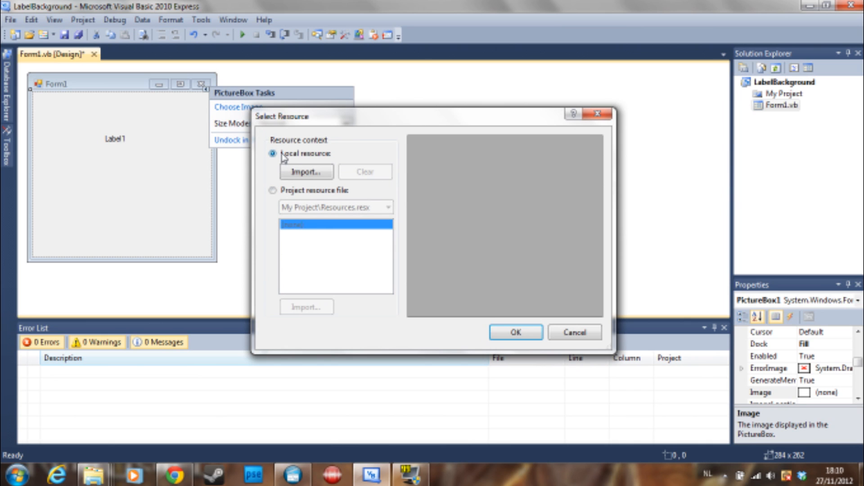
mouse_move(321, 166)
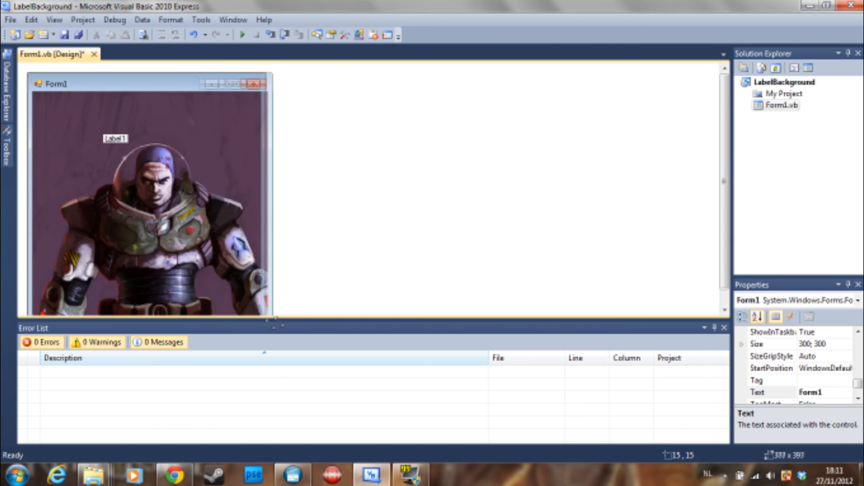
Step: Enlarge Form1 so more of the picture shows
drag(274, 320, 269, 306)
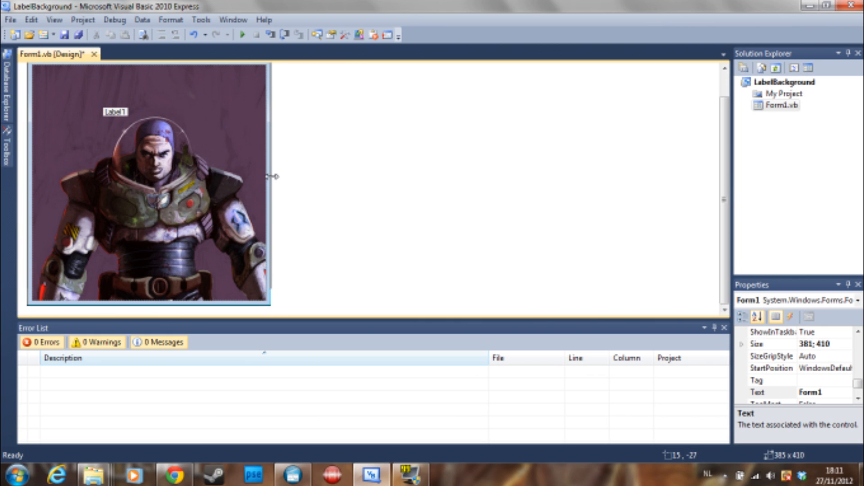
drag(270, 177, 294, 181)
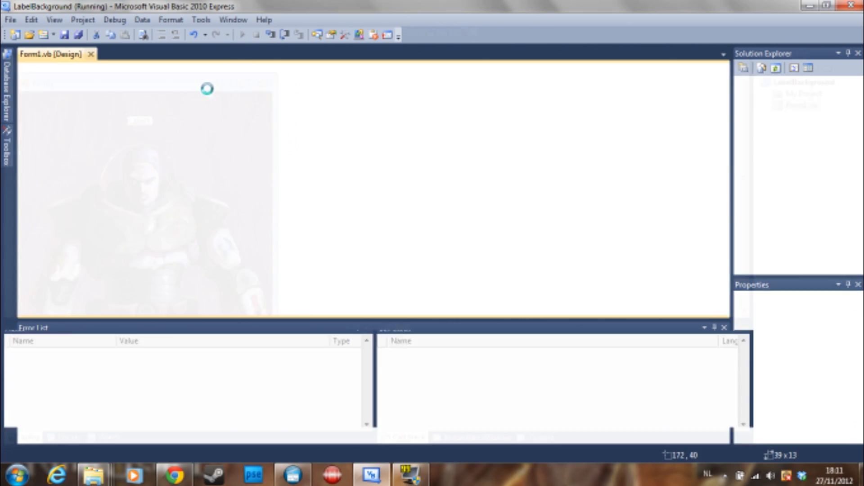
Step: Test-run the form, close it, and nudge Label1 slightly upward above Buzz's helmet
click(252, 35)
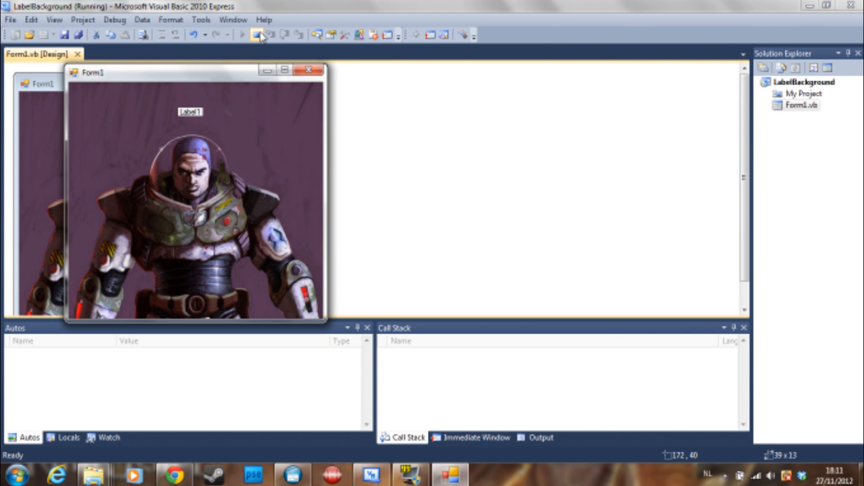
click(253, 35)
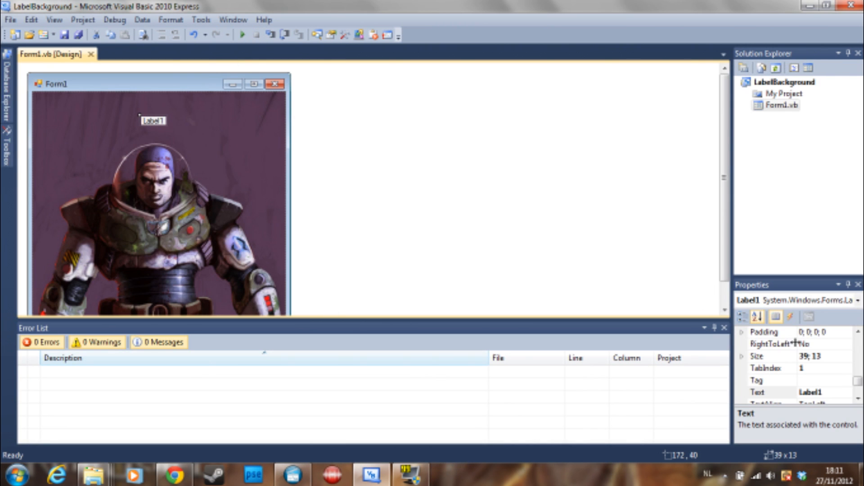
mouse_move(161, 139)
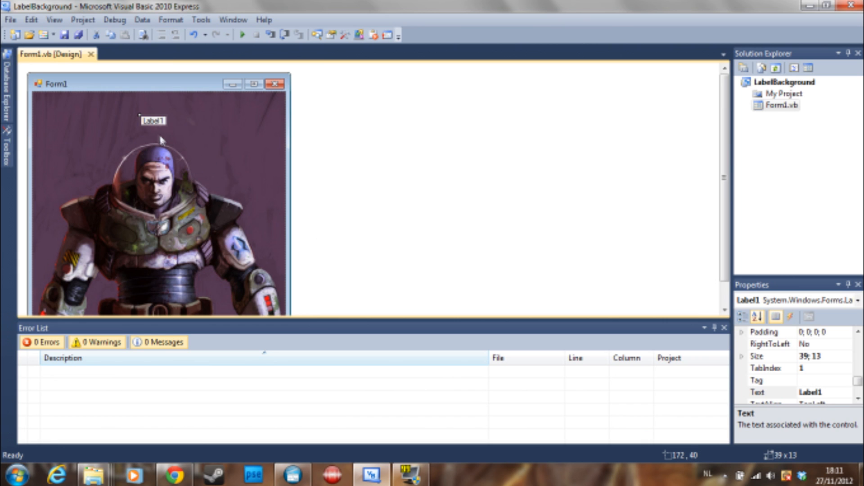
drag(154, 121, 156, 117)
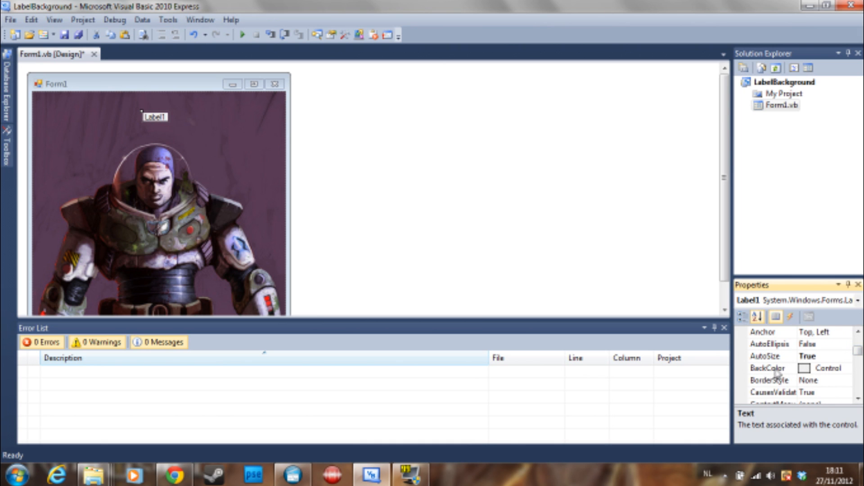
Step: Set Label1's BackColor to Web Transparent
click(845, 368)
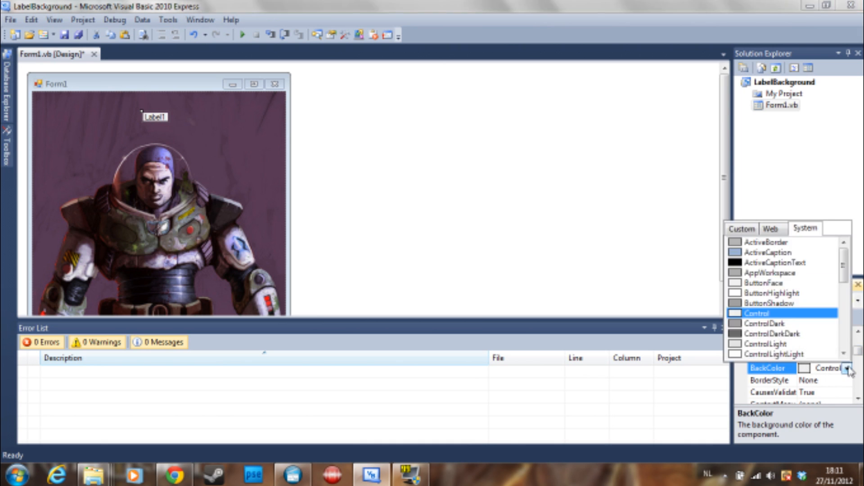
click(771, 227)
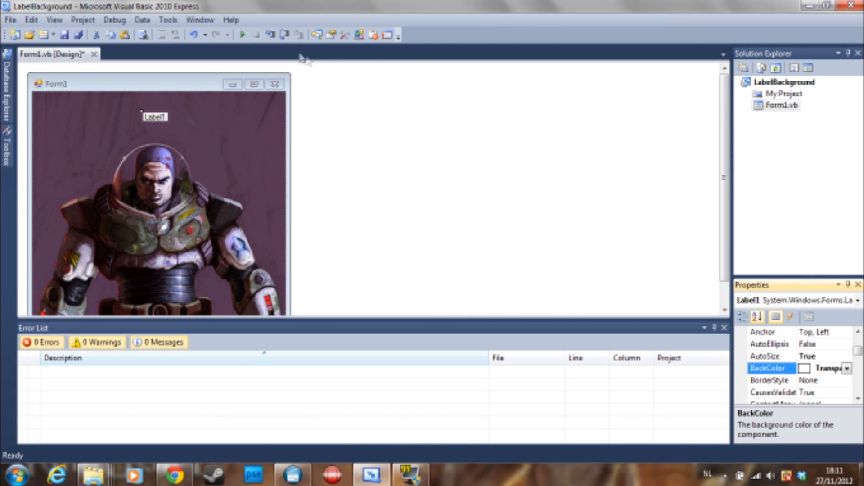
Step: Test-run the form to check the label, then close it and stop debugging
click(241, 35)
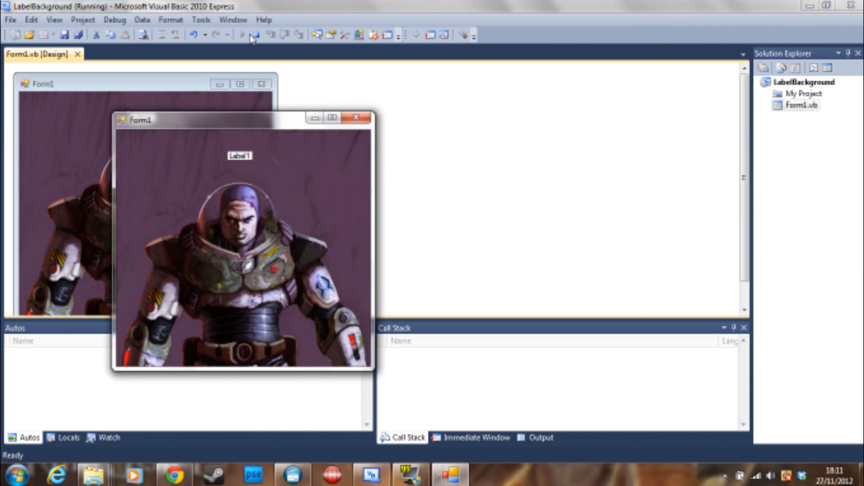
click(253, 35)
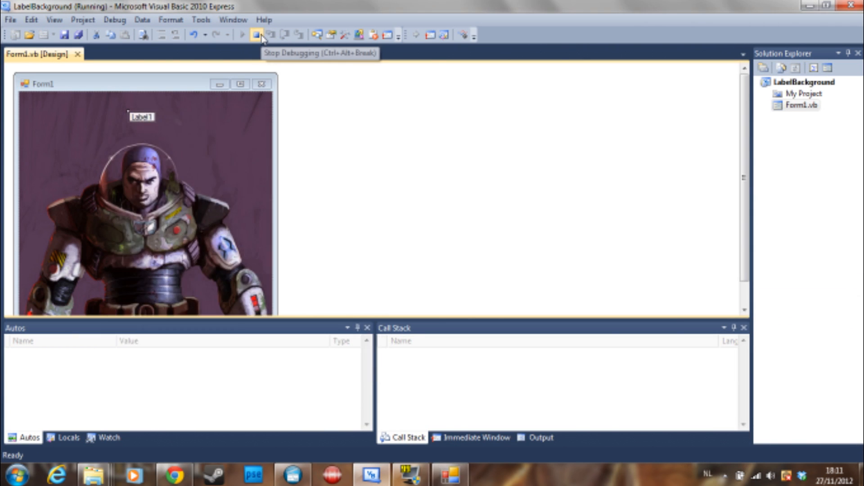
click(254, 34)
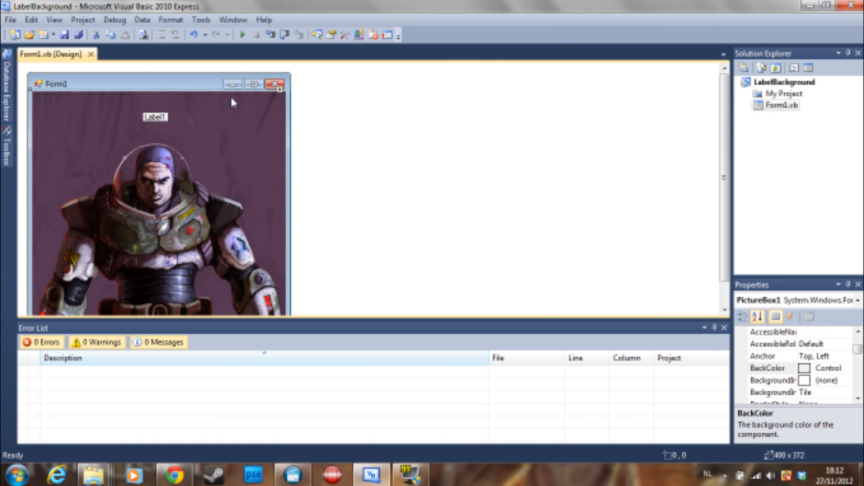
click(155, 117)
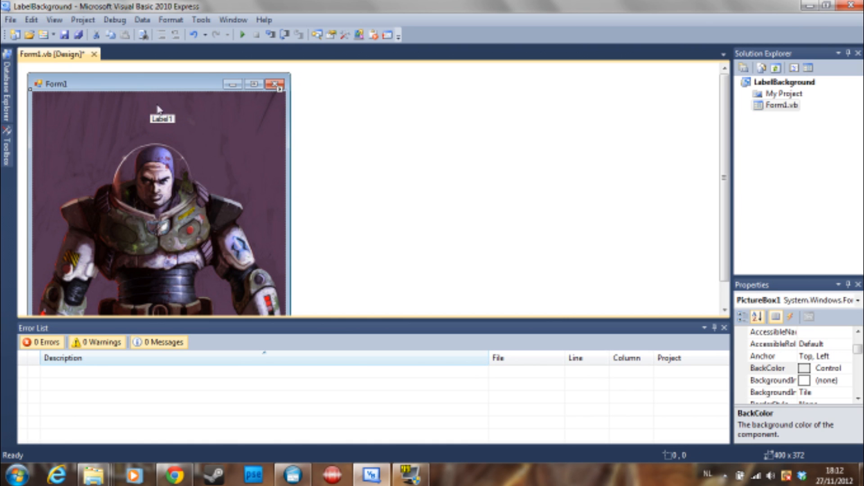
mouse_move(231, 72)
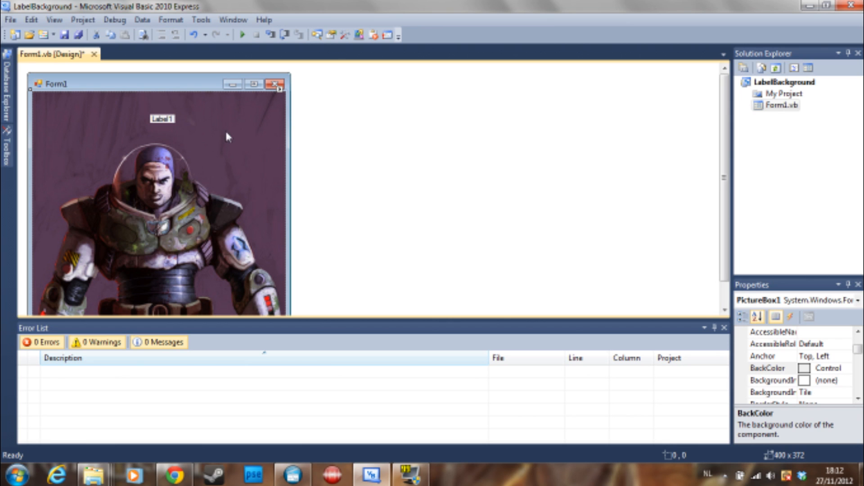
mouse_move(232, 130)
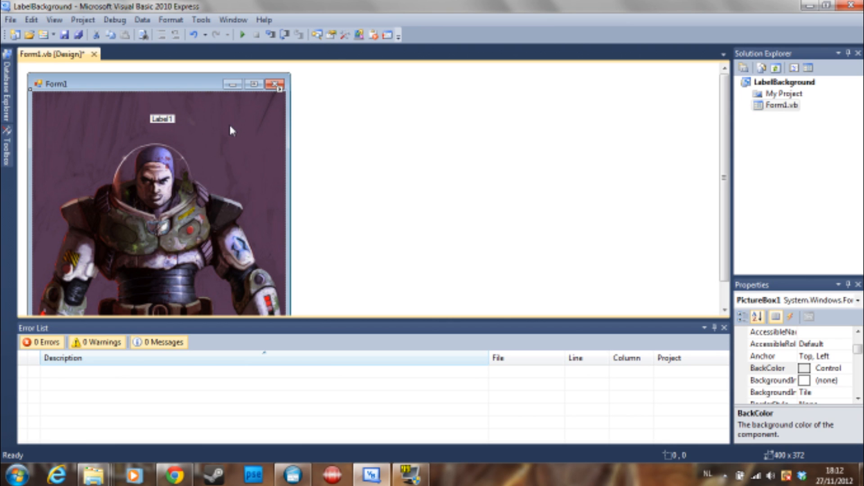
mouse_move(199, 86)
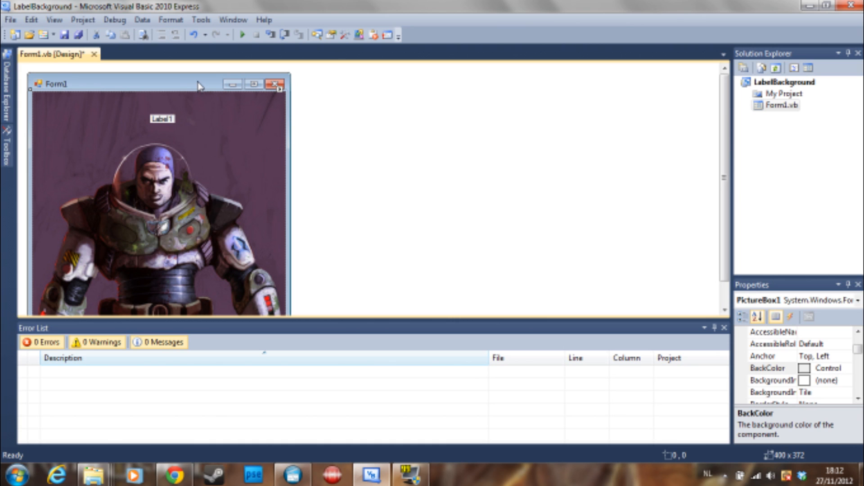
mouse_move(289, 91)
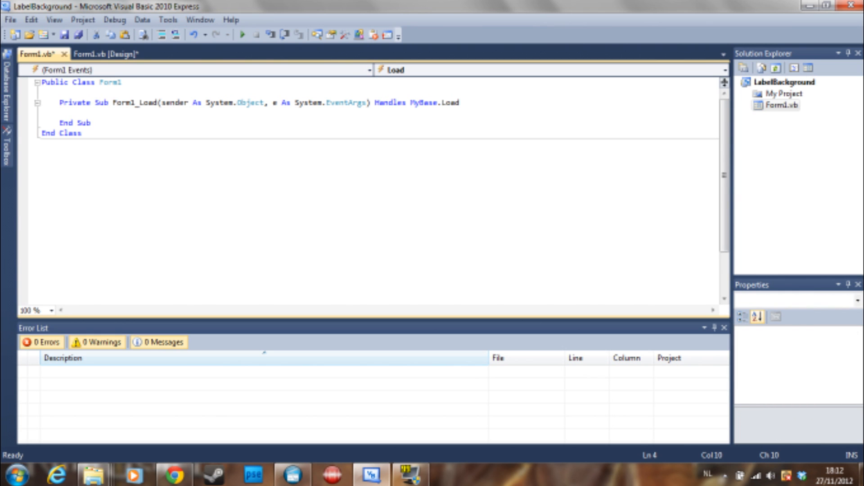
Step: Add Label1.Parent = PictureBox1 to Form1_Load using IntelliSense
text(Label1.)
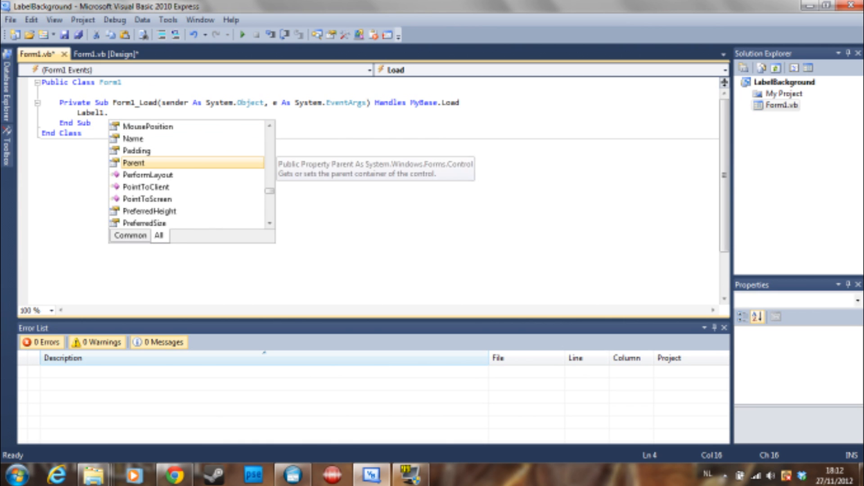
text(Parent =)
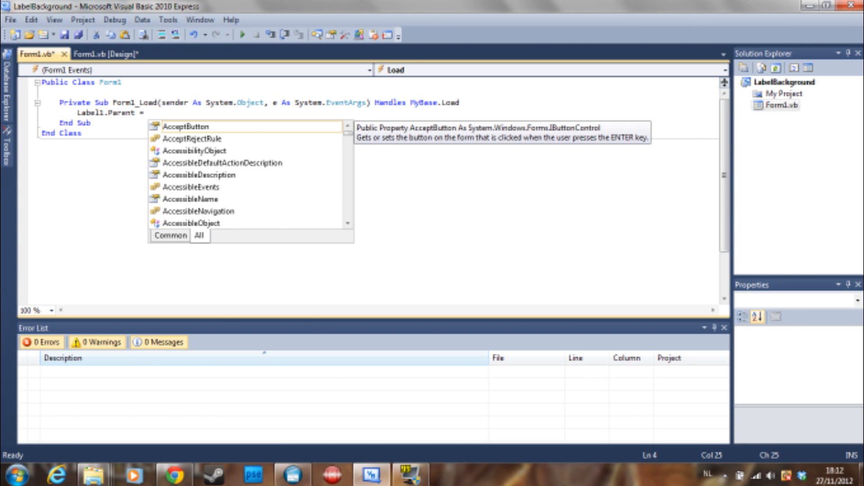
text(PictureBox1)
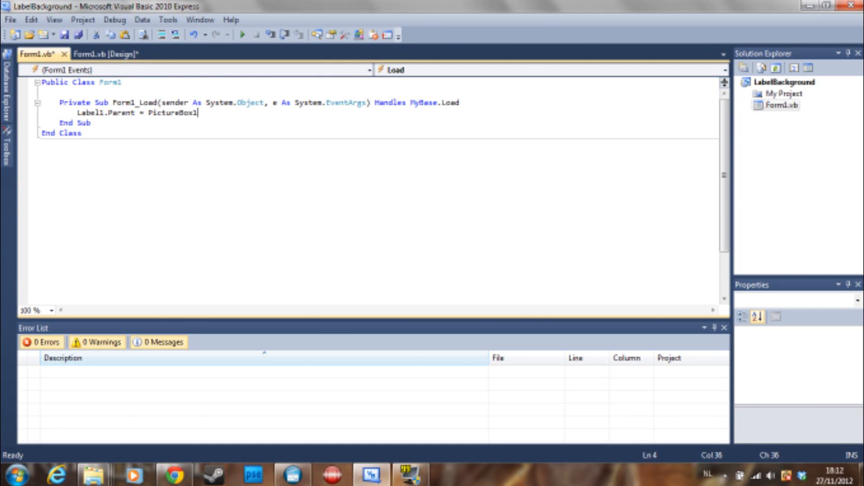
double_click(91, 114)
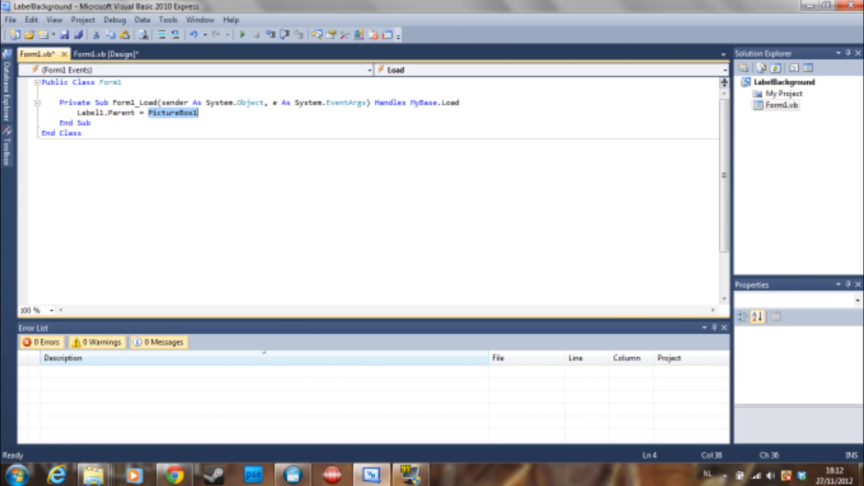
Step: Back in the designer, dock PictureBox1 to fill the whole form again
click(104, 53)
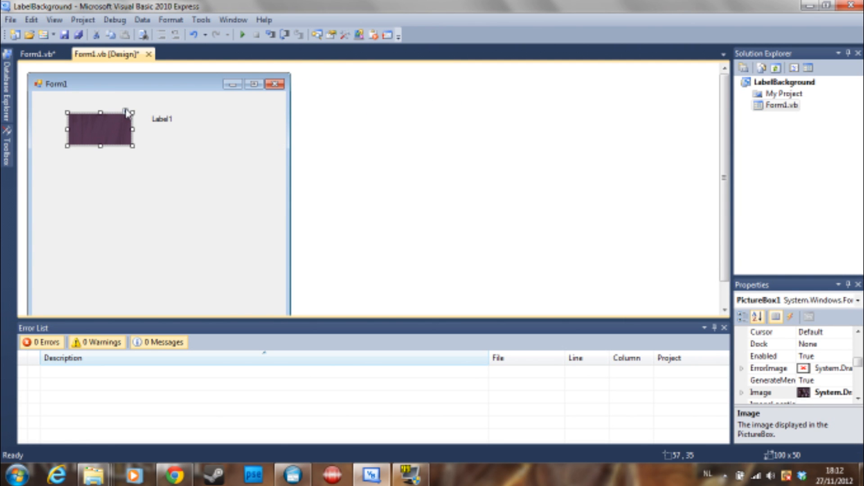
click(125, 112)
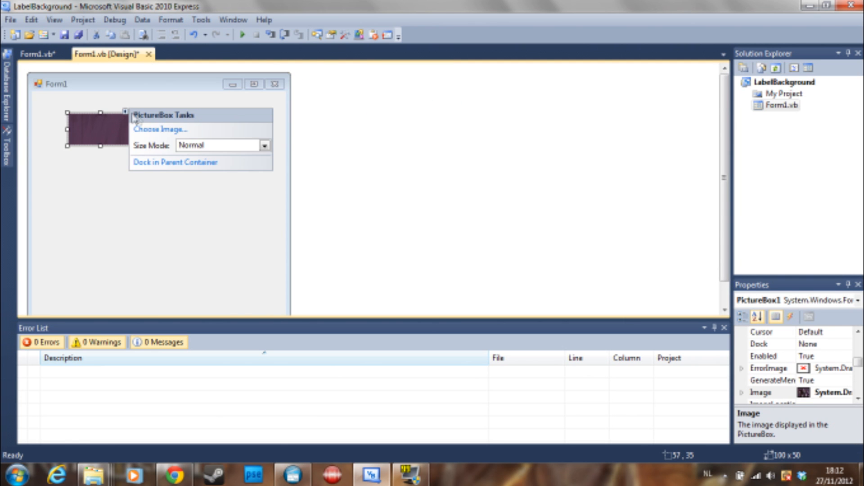
click(175, 162)
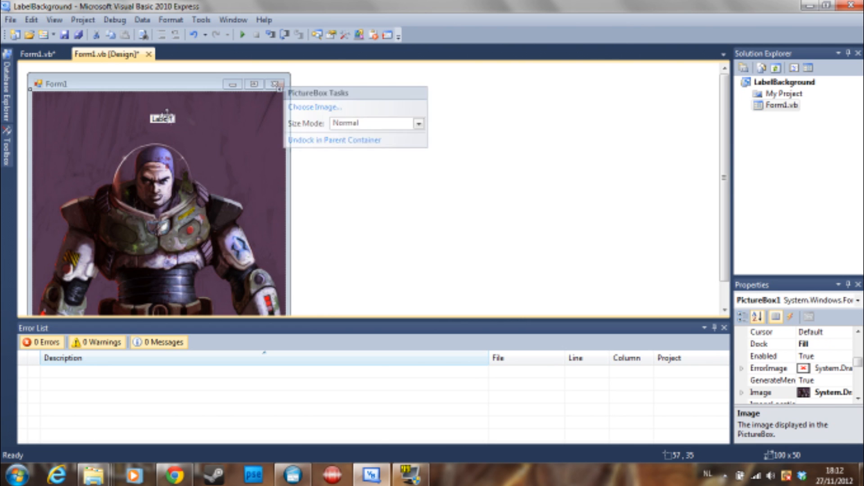
Step: Set Label1's ForeColor to White and test-run the app
click(162, 118)
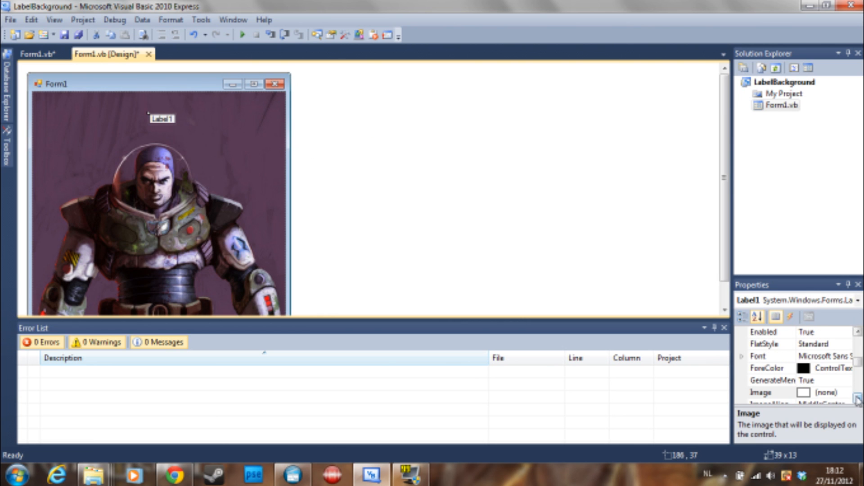
click(774, 333)
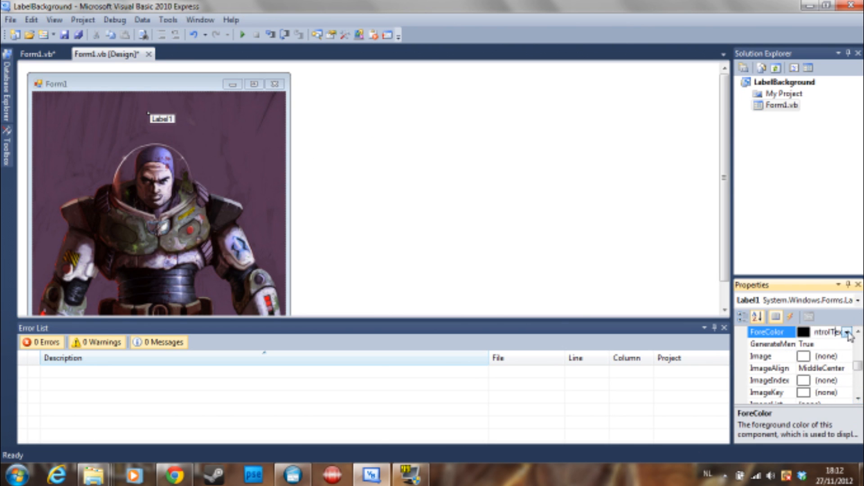
click(847, 332)
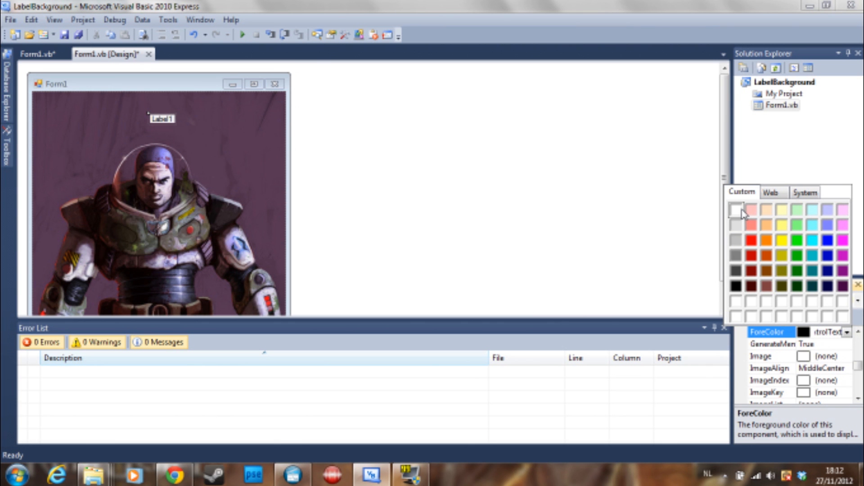
mouse_move(295, 153)
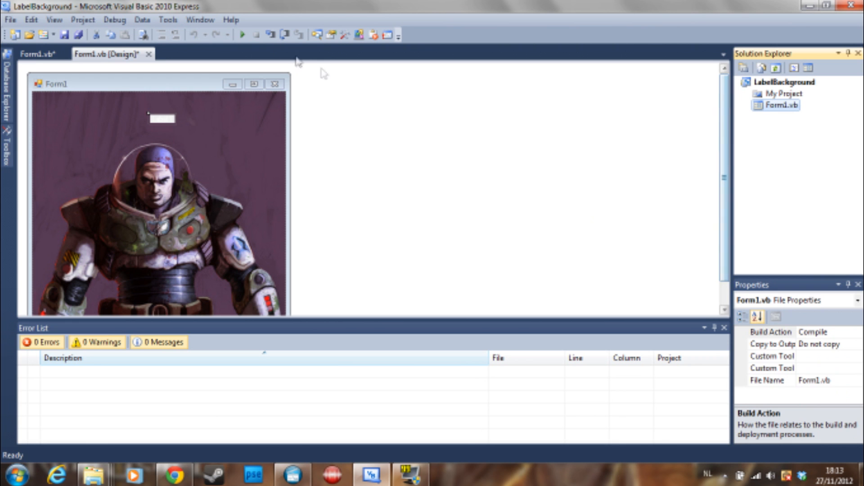
click(241, 34)
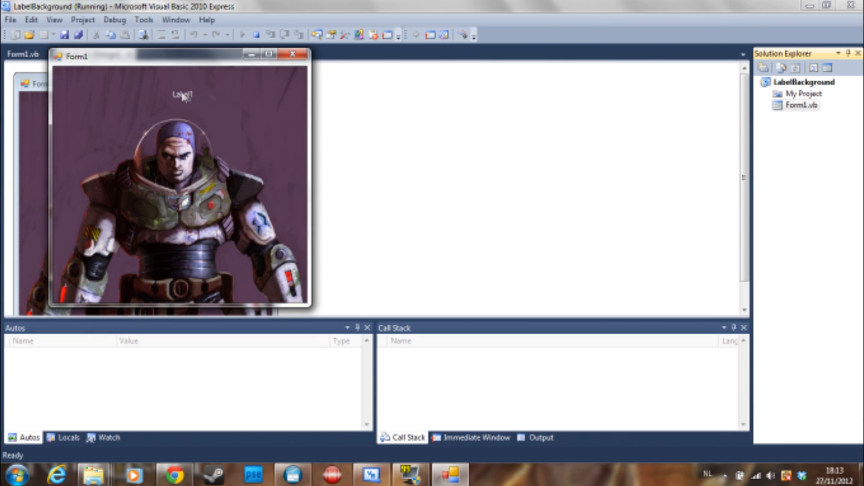
mouse_move(251, 54)
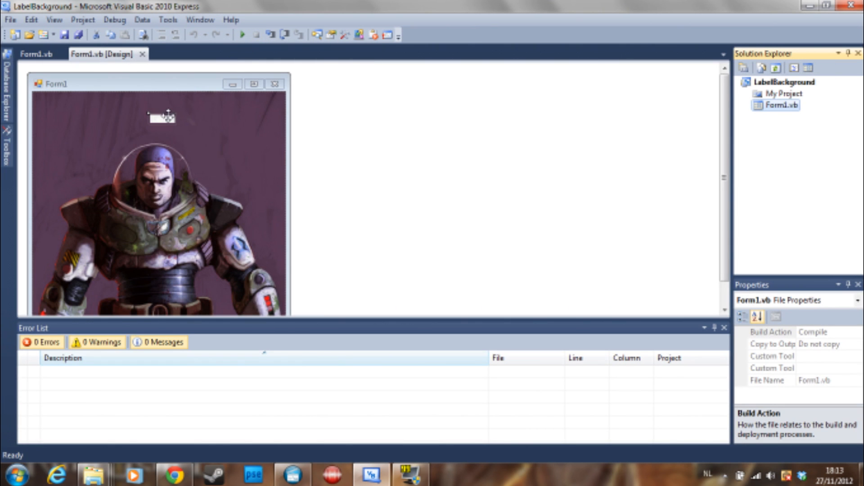
Step: Drag Label1 down onto Buzz's lower torso, around location 180, 299
drag(161, 117, 157, 229)
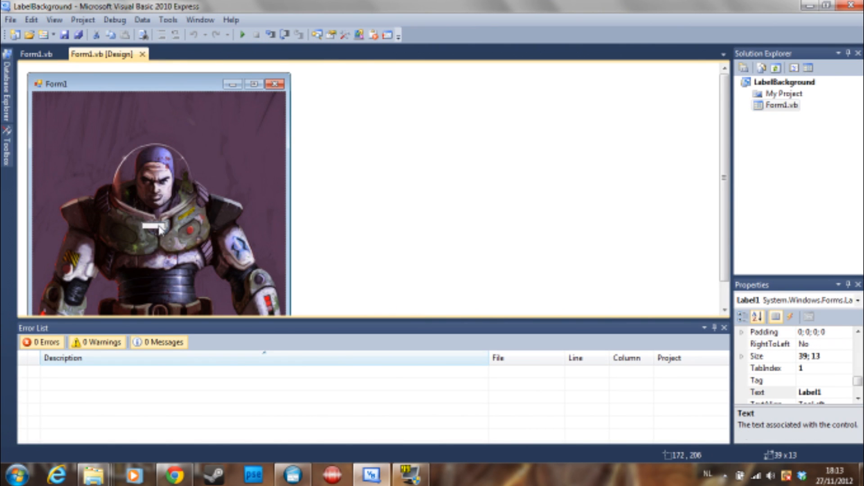
drag(155, 228, 166, 289)
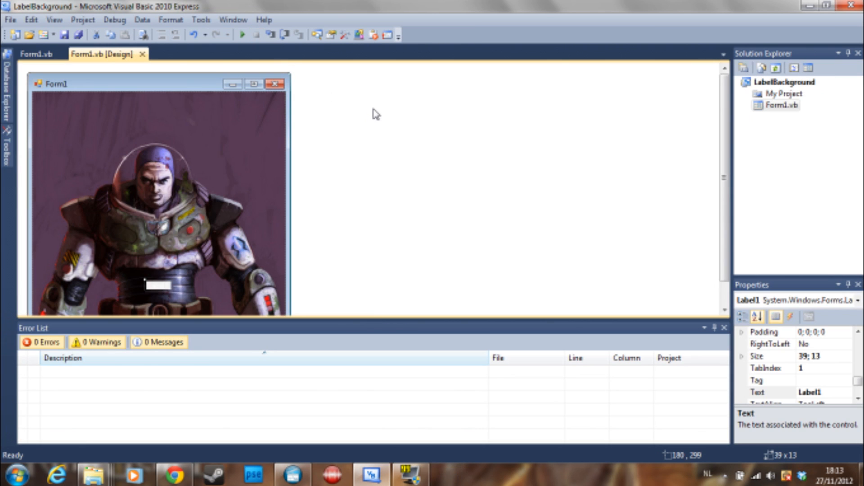
mouse_move(352, 119)
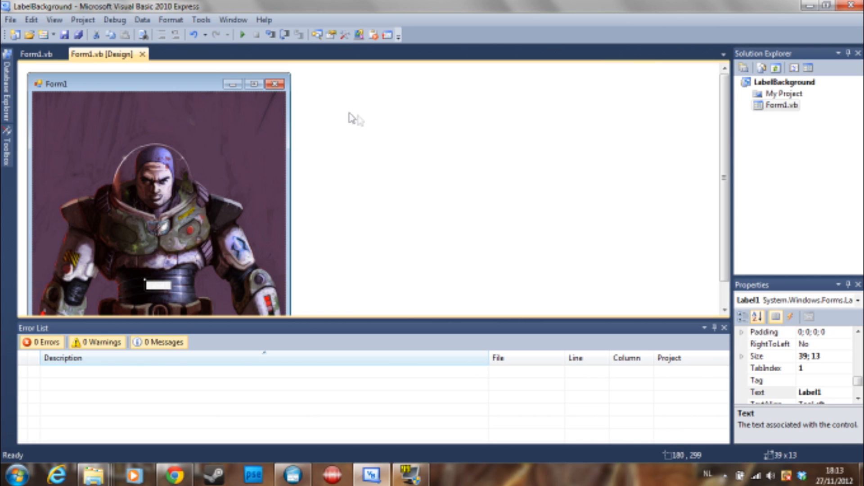
mouse_move(377, 127)
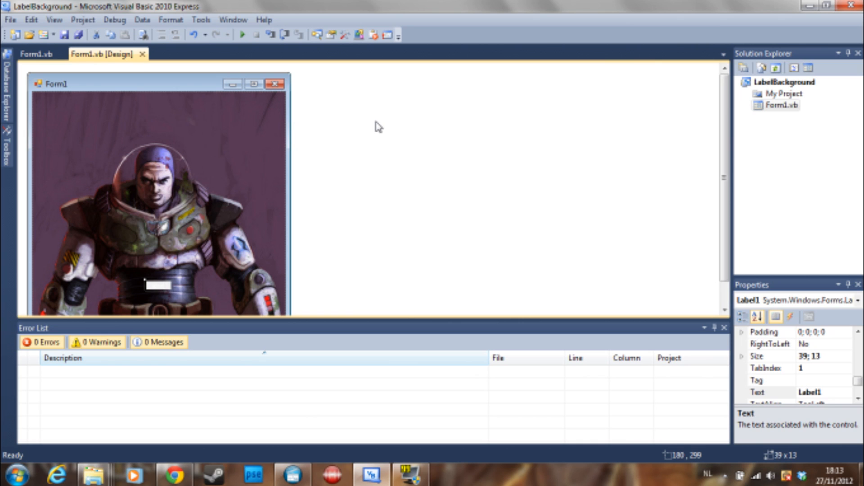